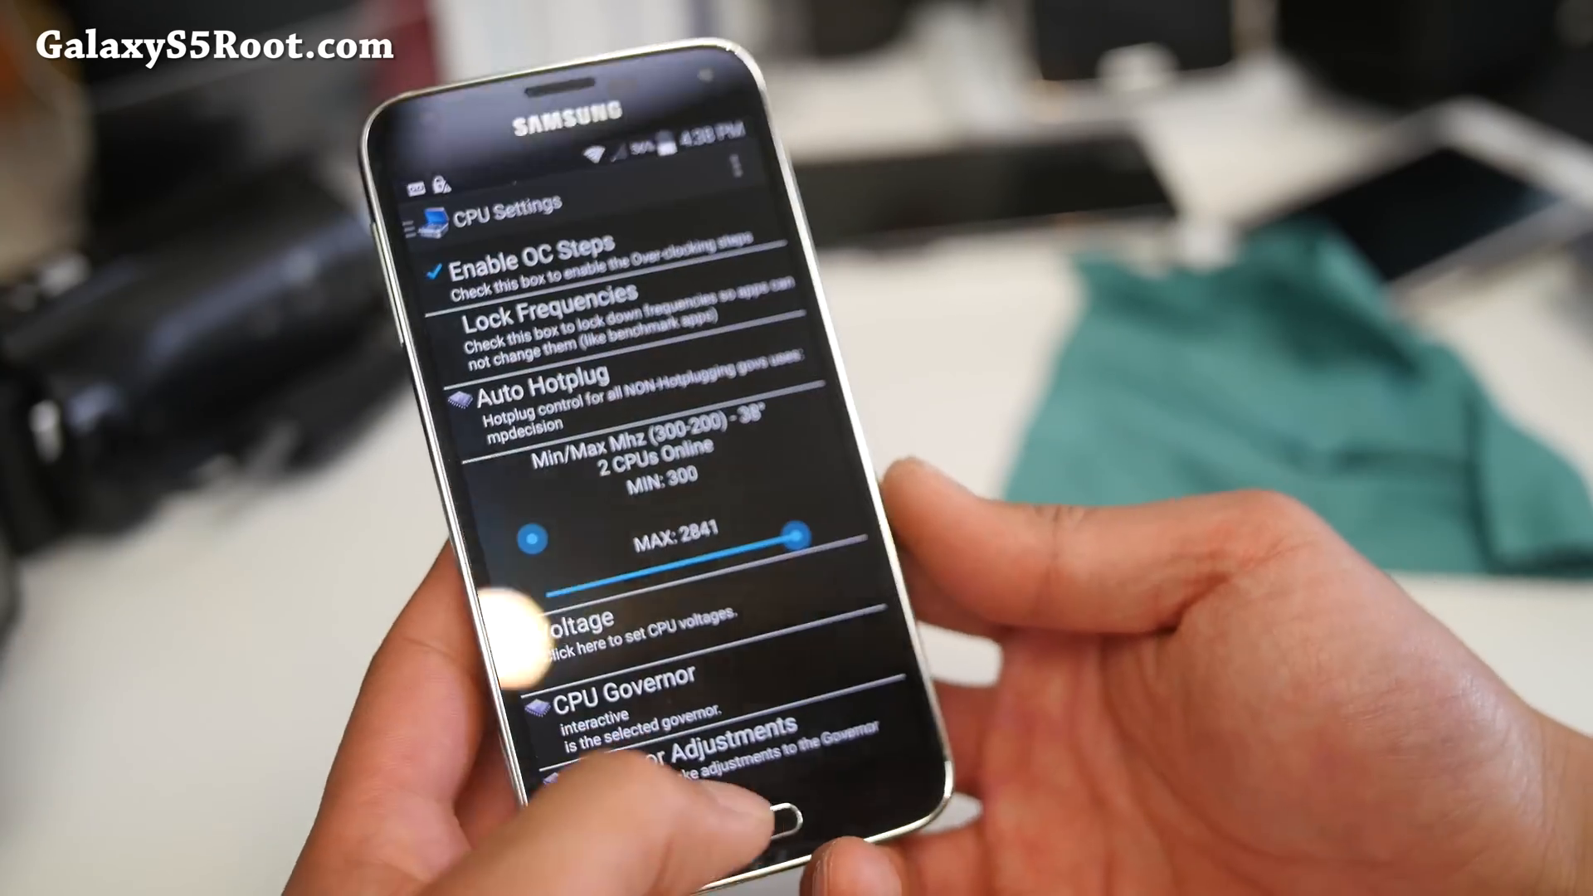
# Step: Leave KTweaker's CPU settings (300–2841 MHz range) and return to the home screen
pyautogui.click(763, 824)
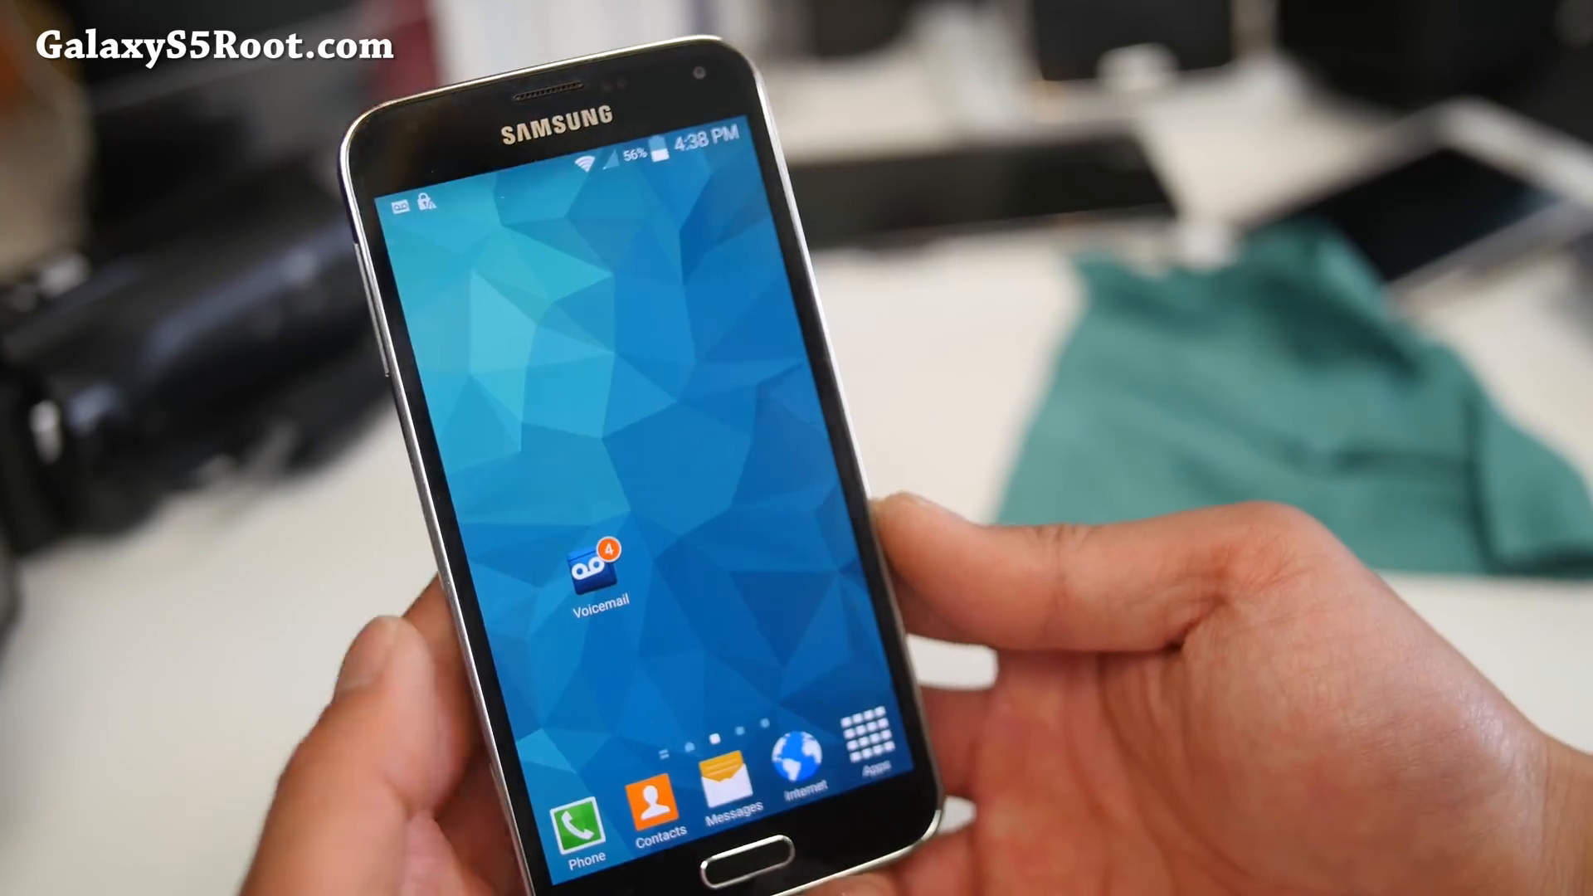
pyautogui.click(864, 741)
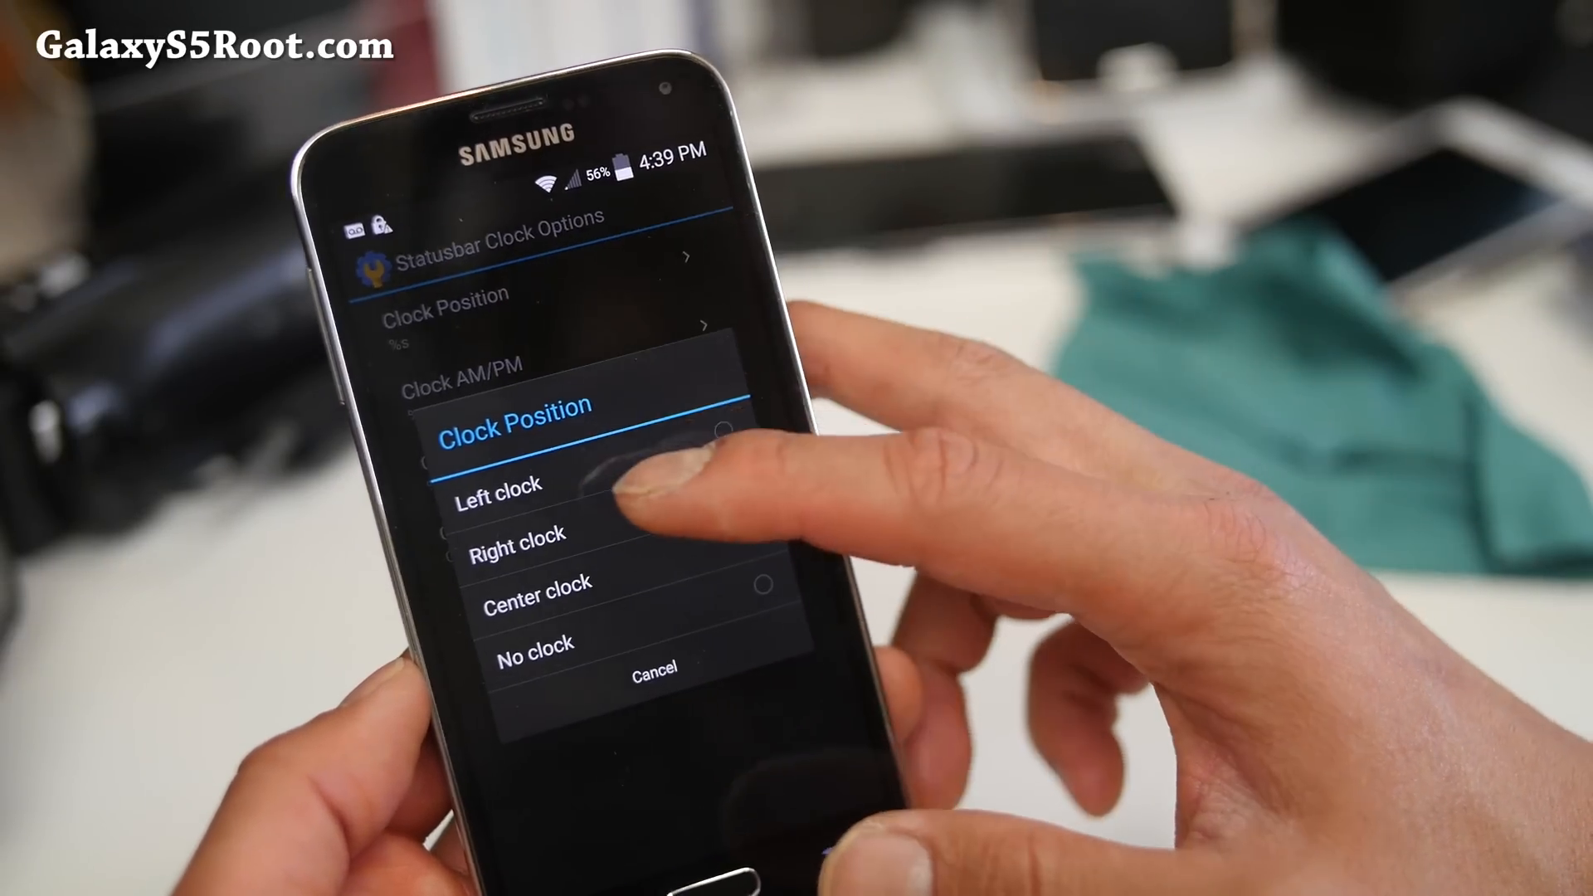
# Step: Set the status bar Clock Position to Center clock
pyautogui.click(536, 602)
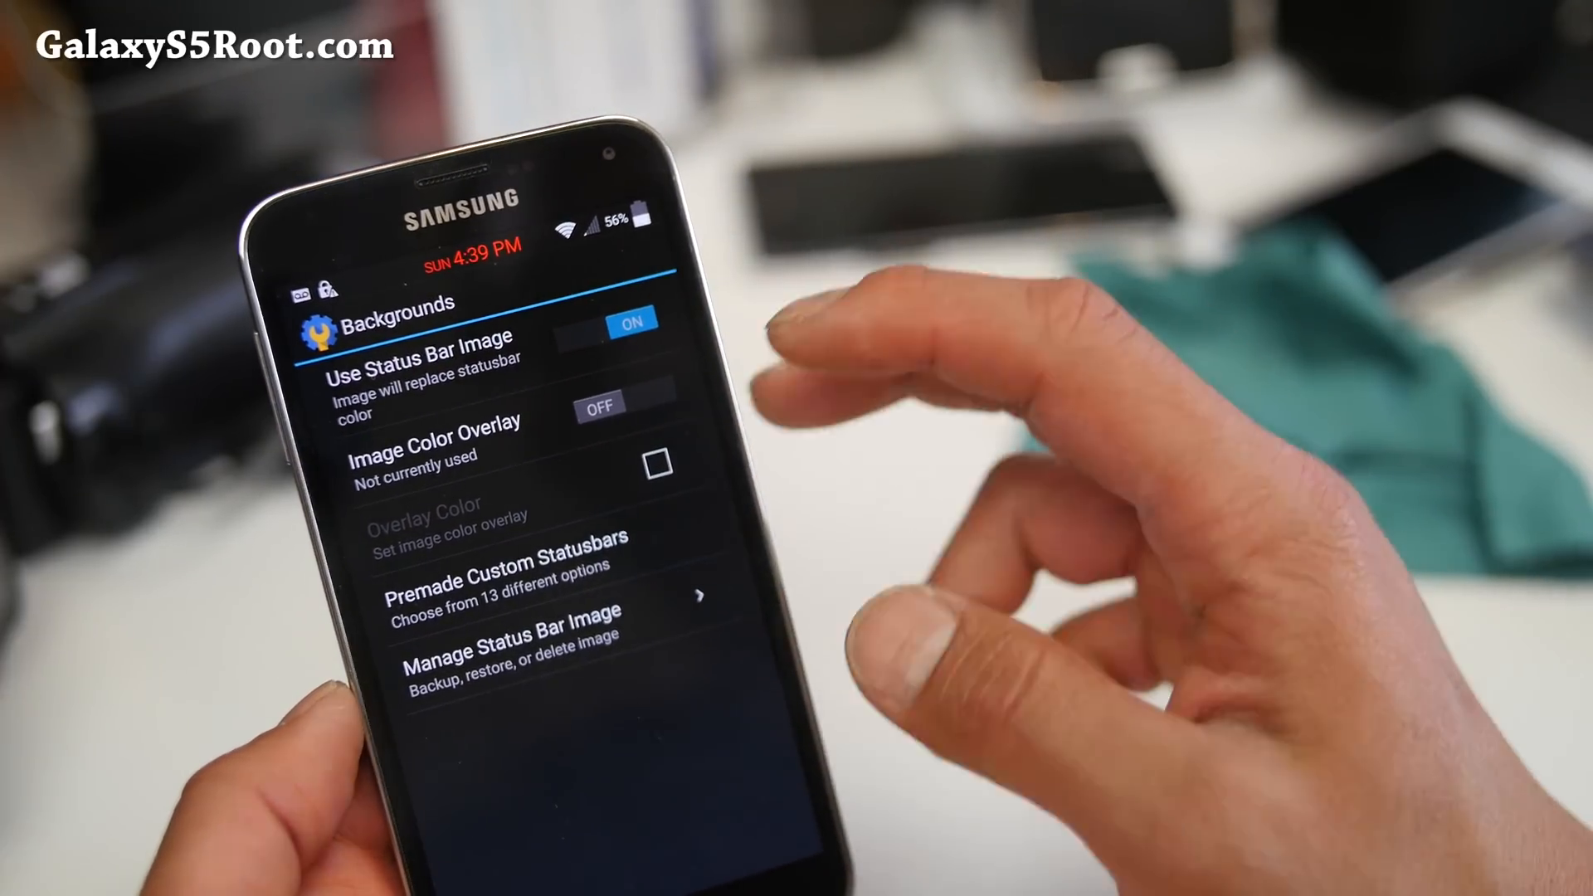
# Step: Open Premade Custom Statusbars and grant MOAR Mod Control superuser access
pyautogui.click(501, 581)
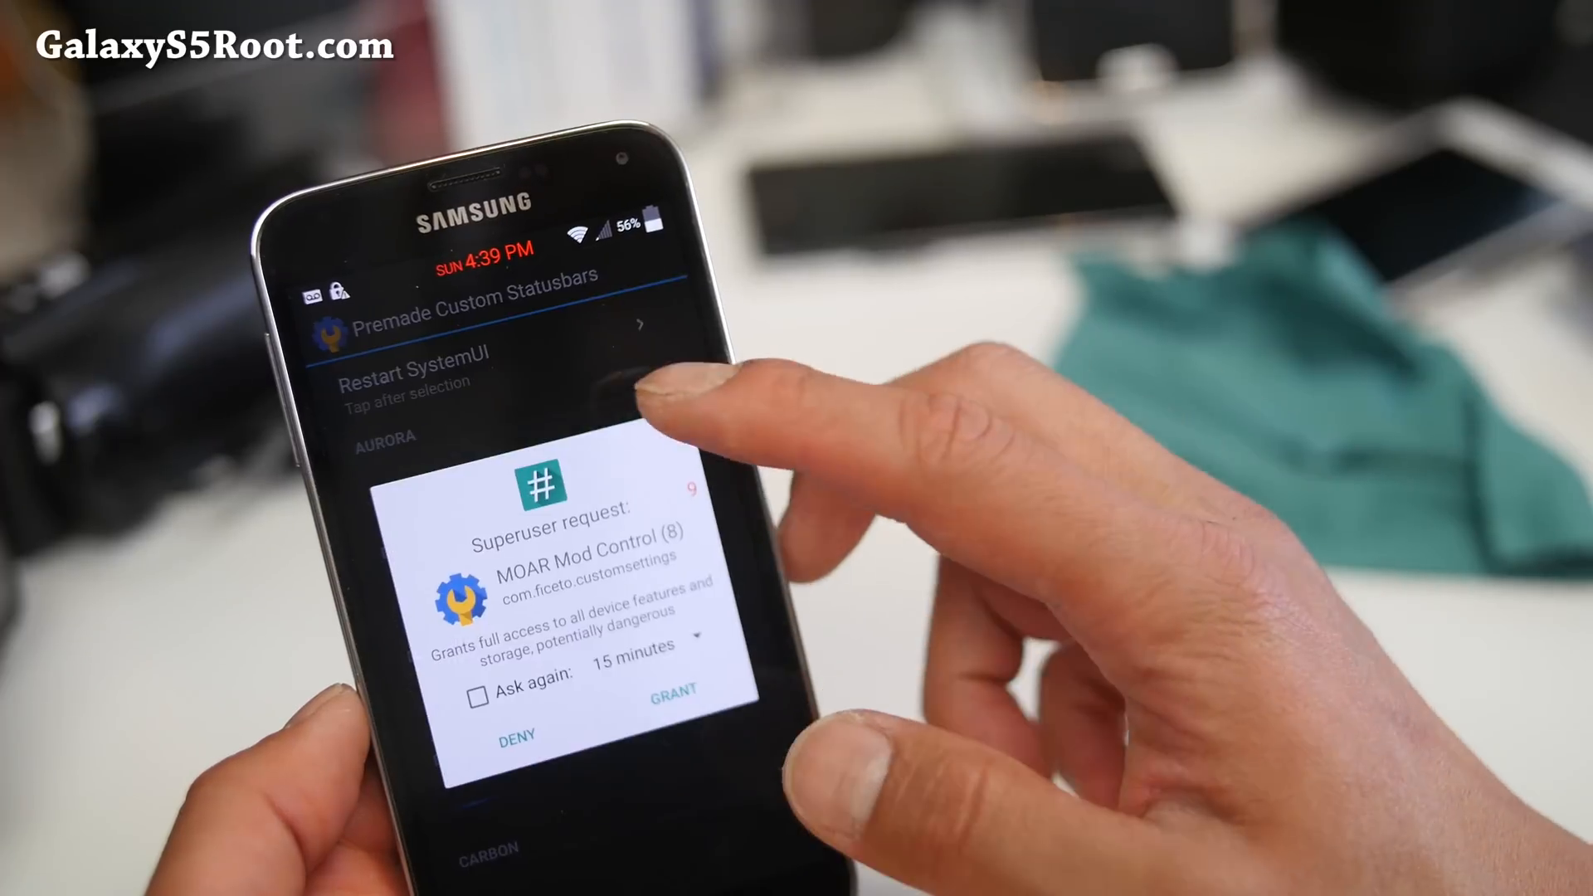
pyautogui.click(678, 709)
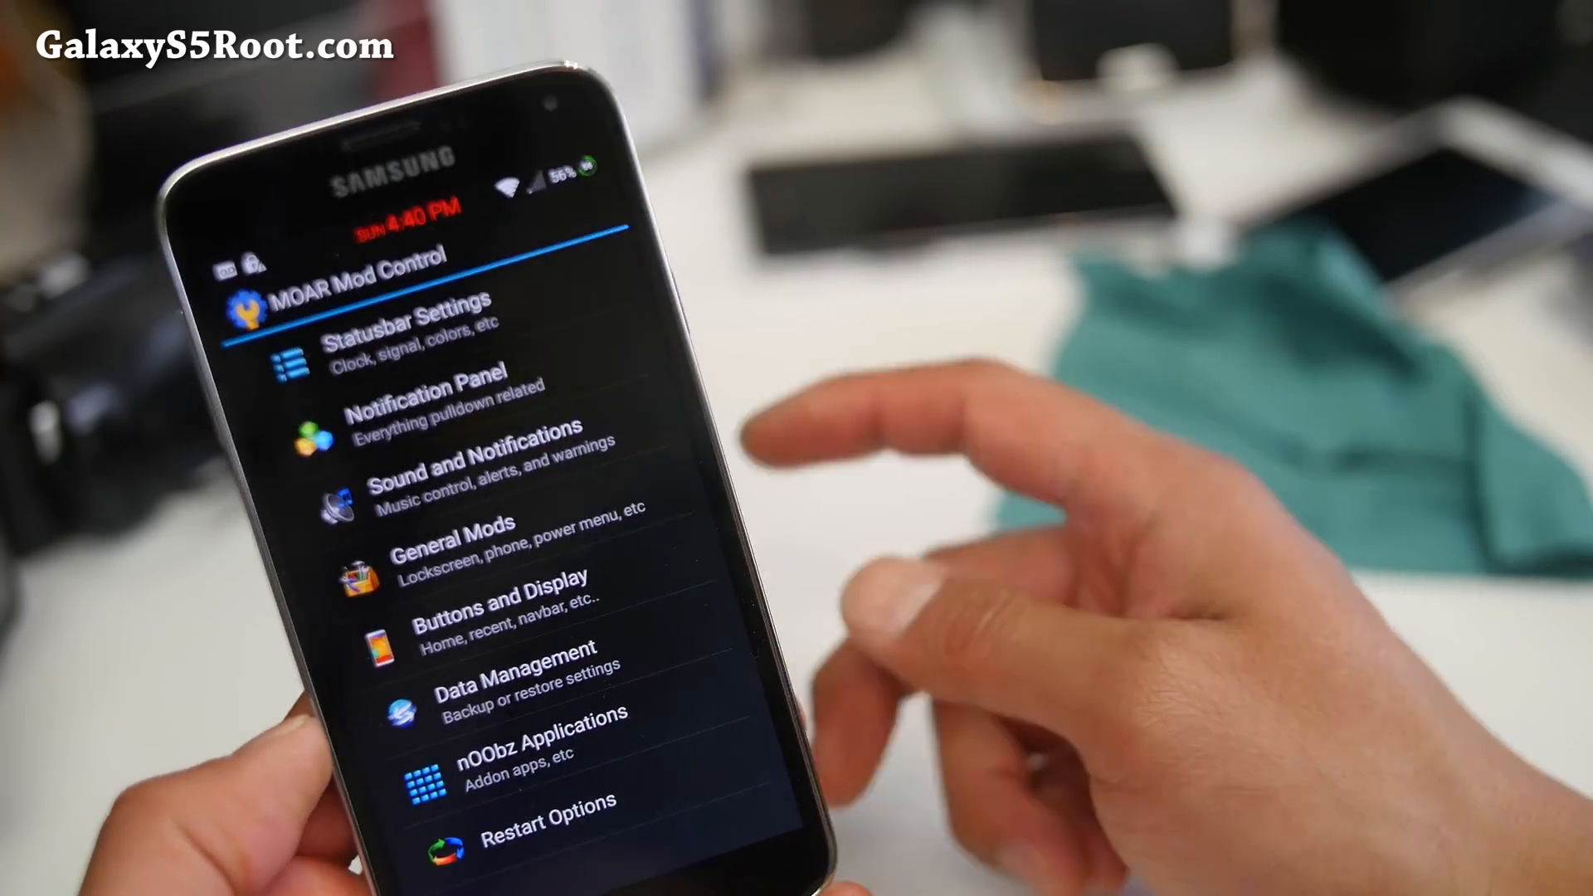
# Step: Apply the green premade status bar and open General Mods
pyautogui.click(433, 399)
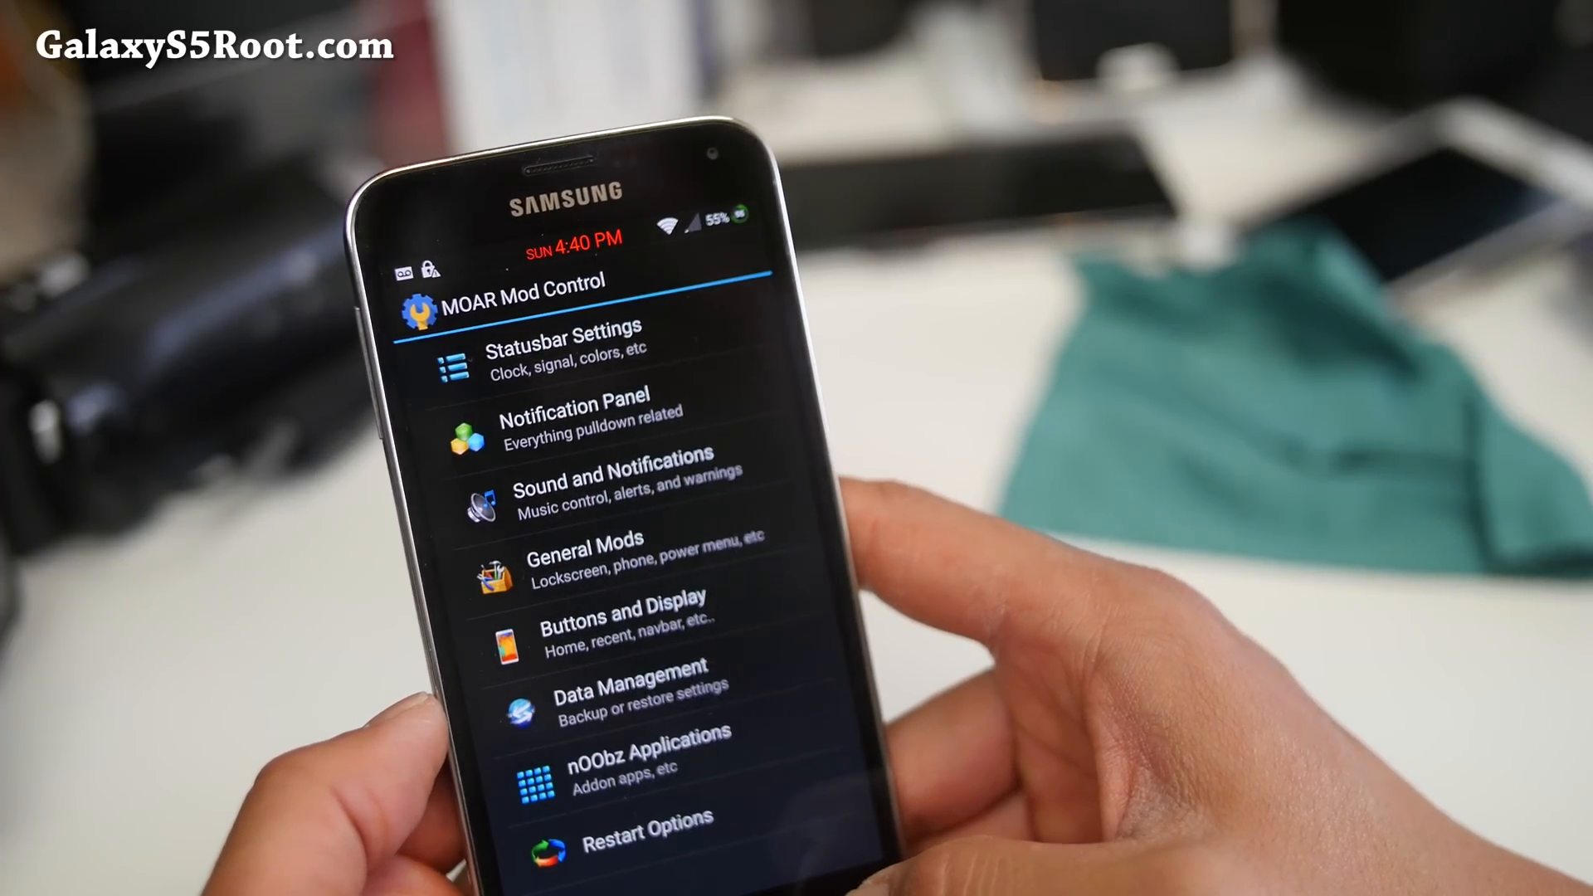
pyautogui.click(603, 488)
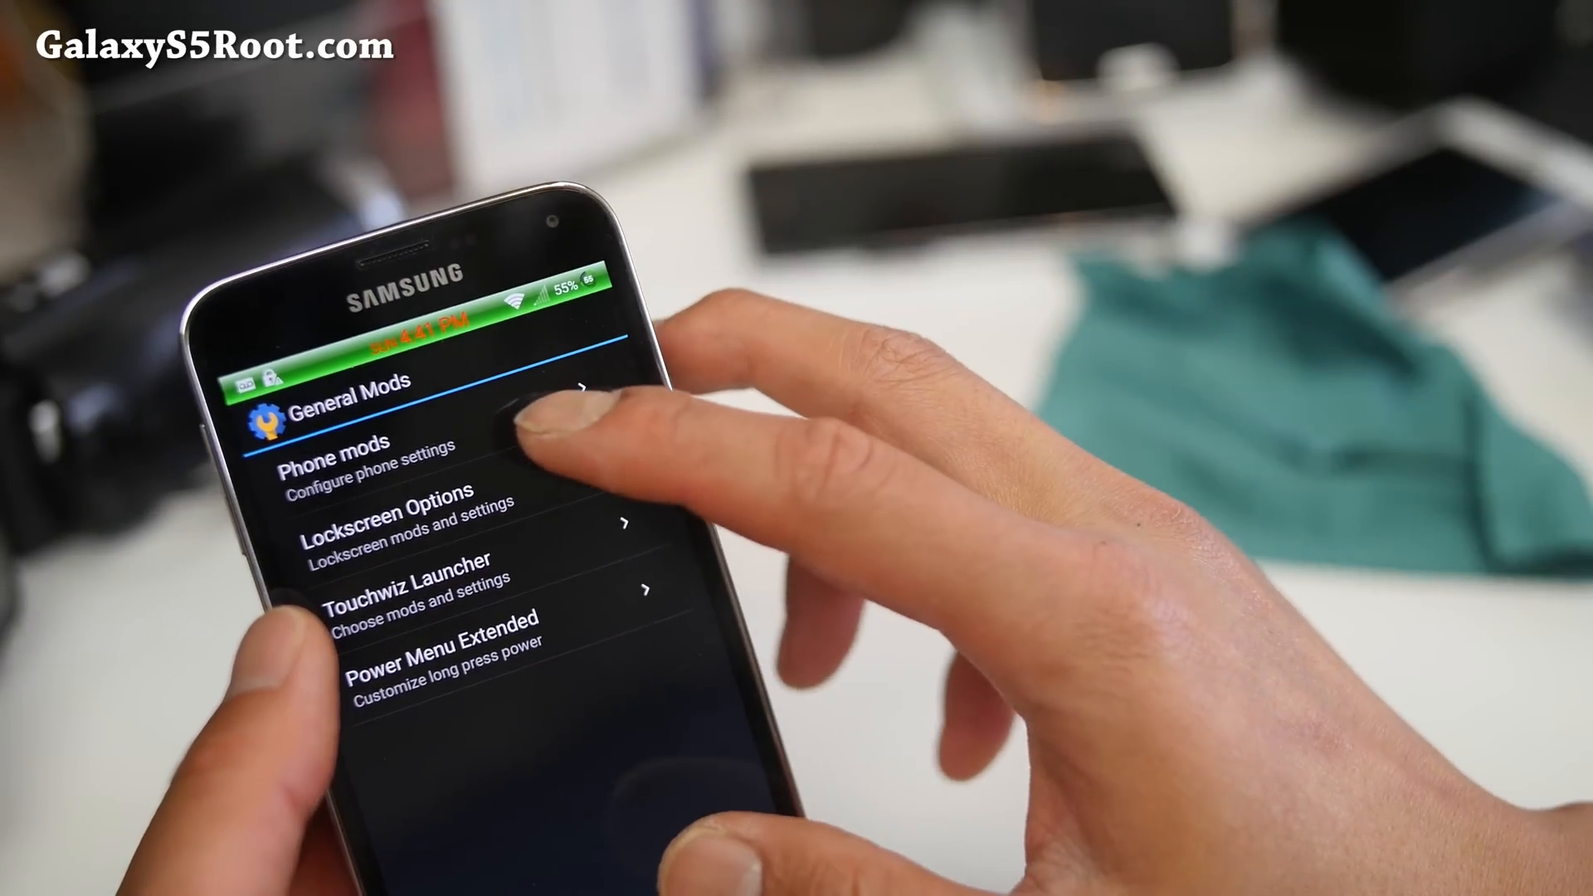
# Step: Open the Customize Buttons options, then bring up the list of all apps
pyautogui.click(412, 600)
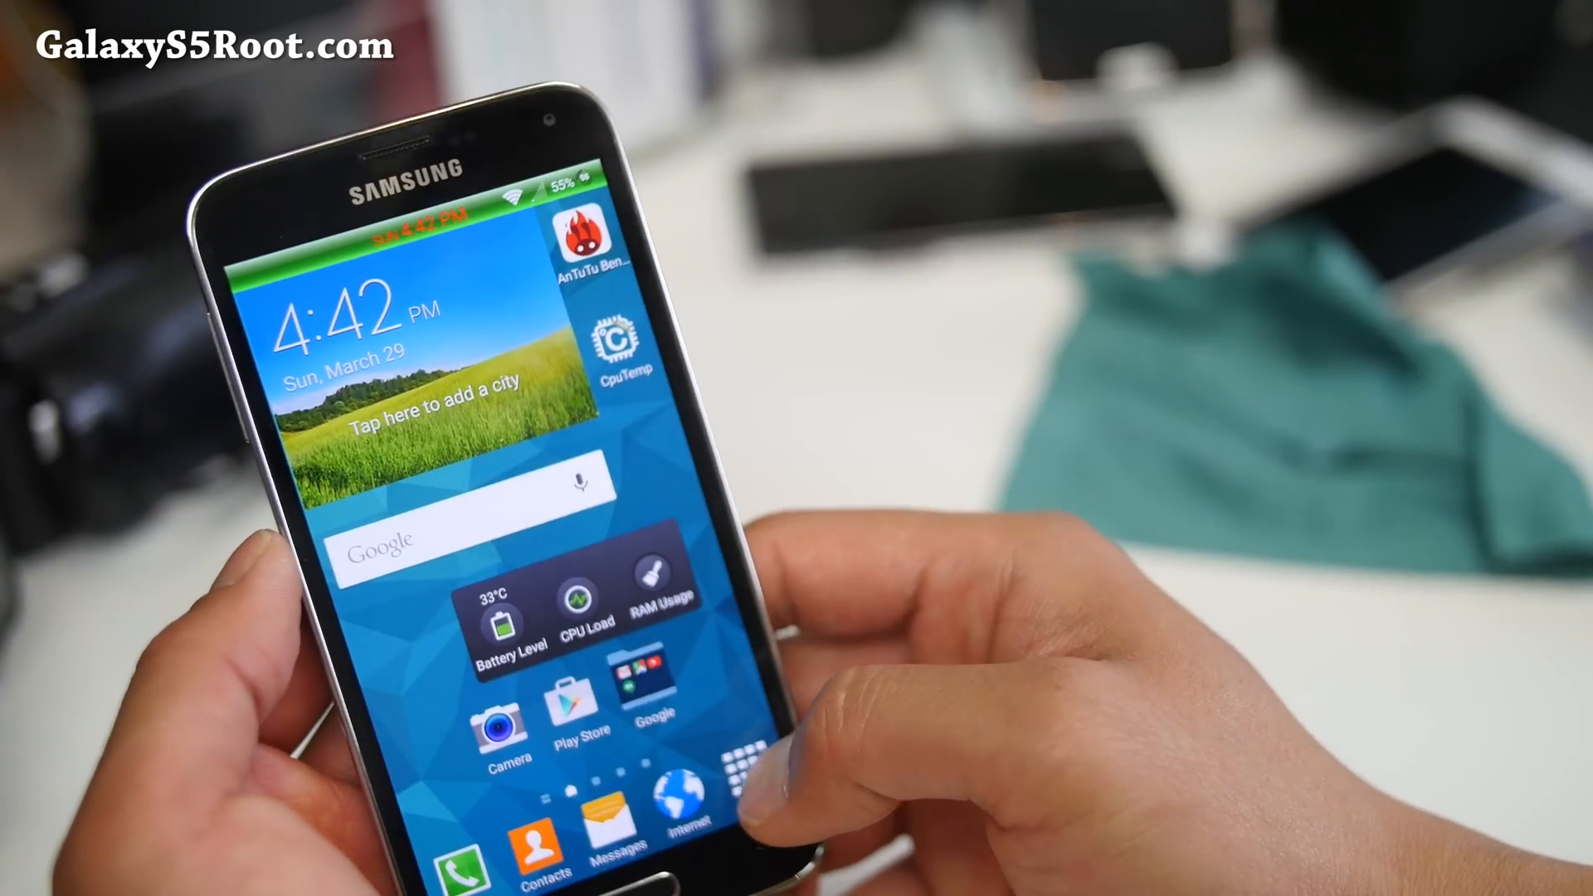
pyautogui.click(744, 777)
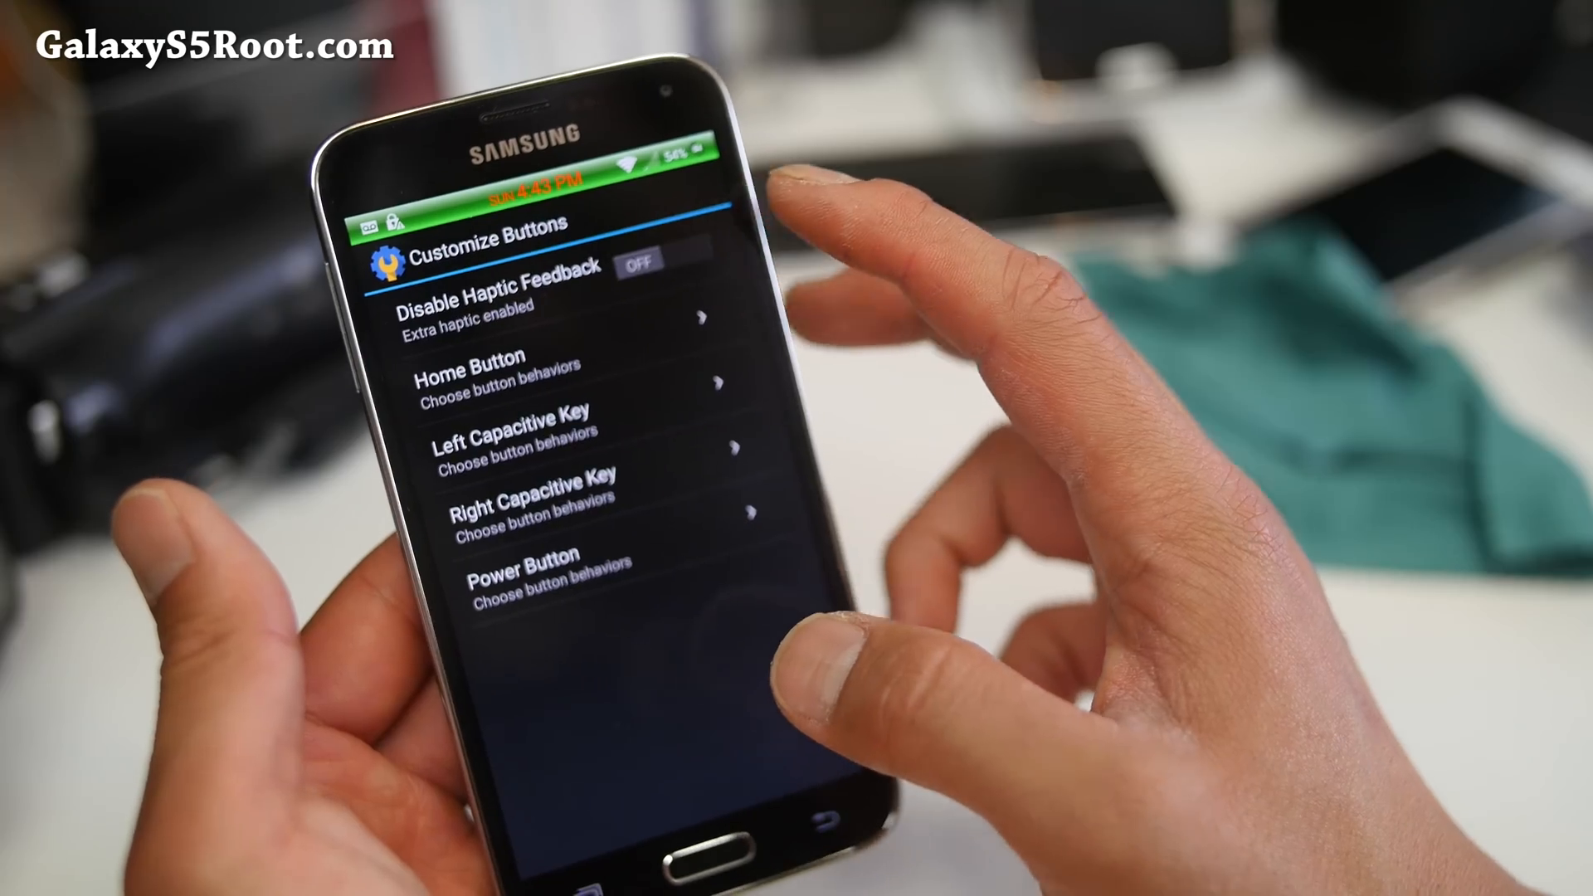
# Step: Open the Home Button behaviour settings
pyautogui.click(490, 382)
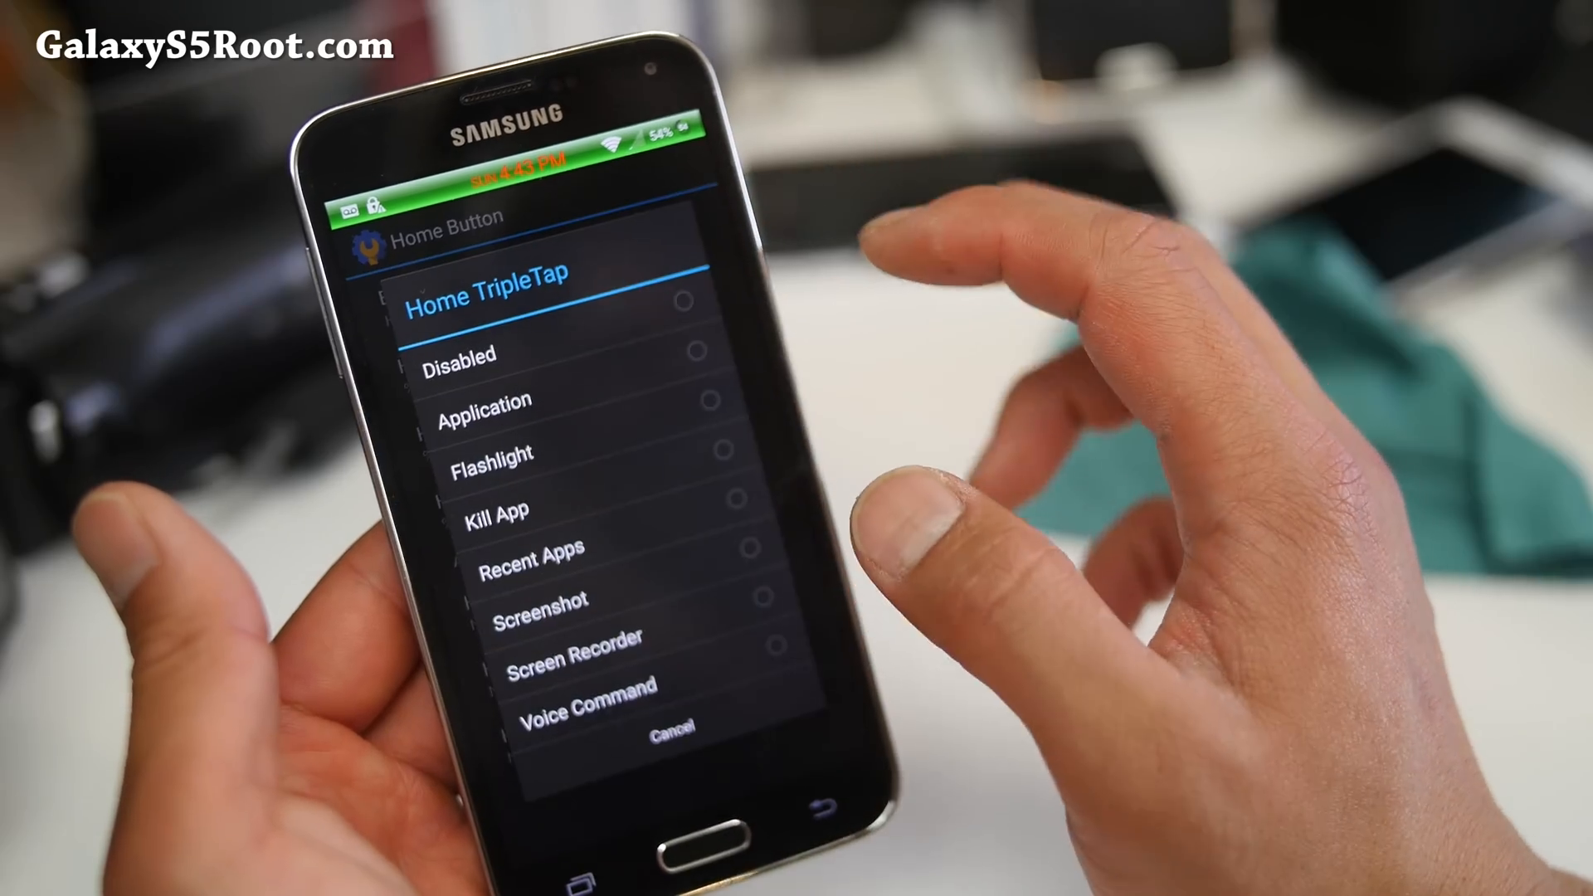
# Step: Open the Home TripleTap action chooser for the home button
pyautogui.click(503, 474)
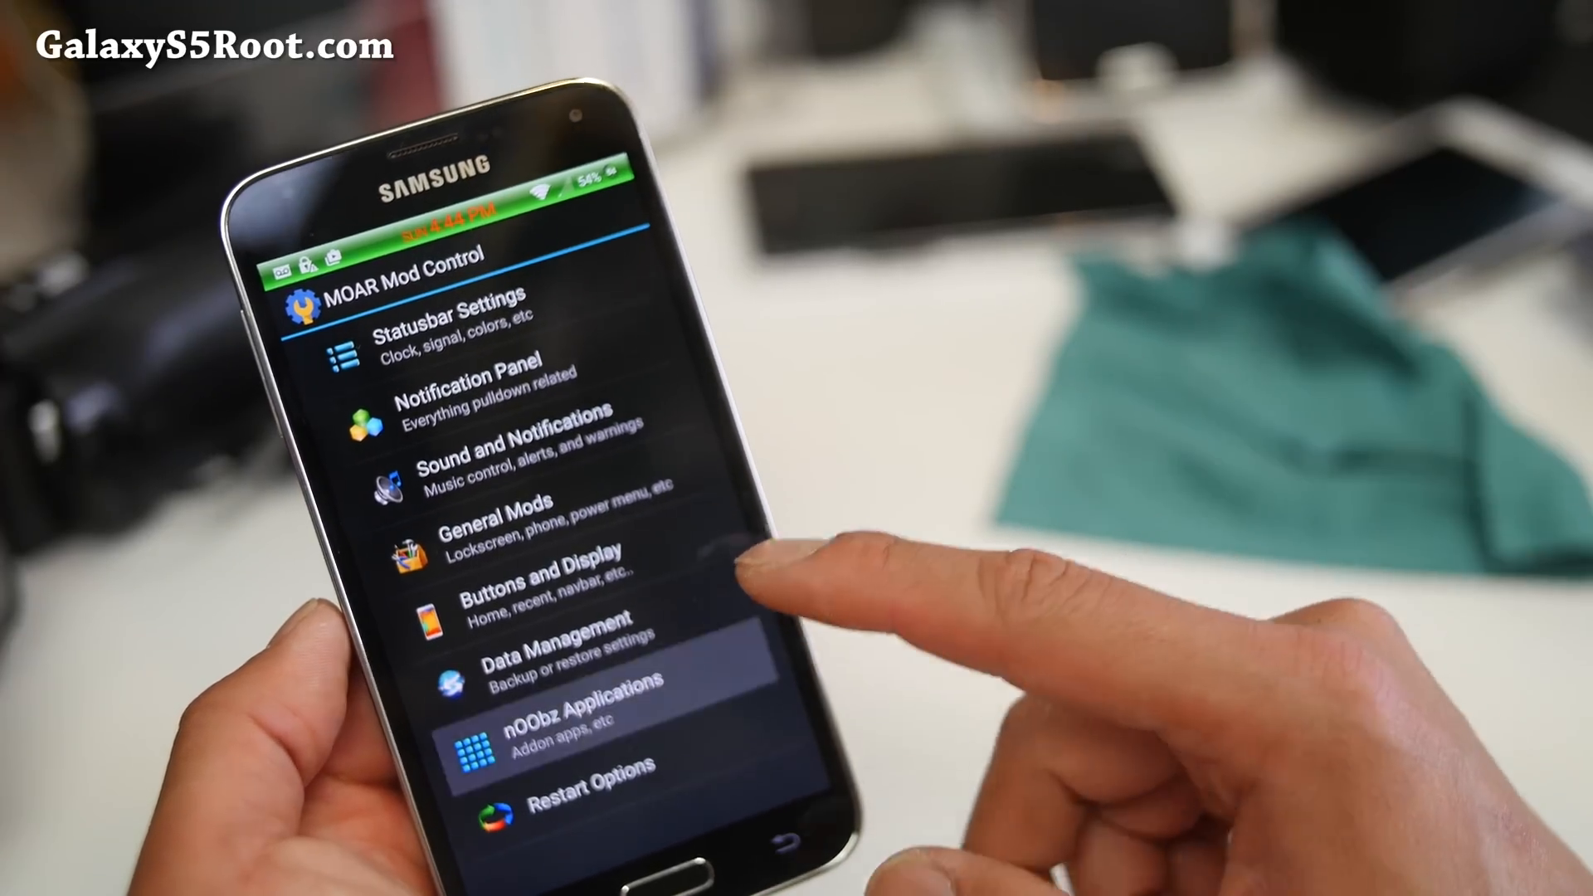
# Step: Return to the home screen and open the Apps drawer
pyautogui.click(578, 733)
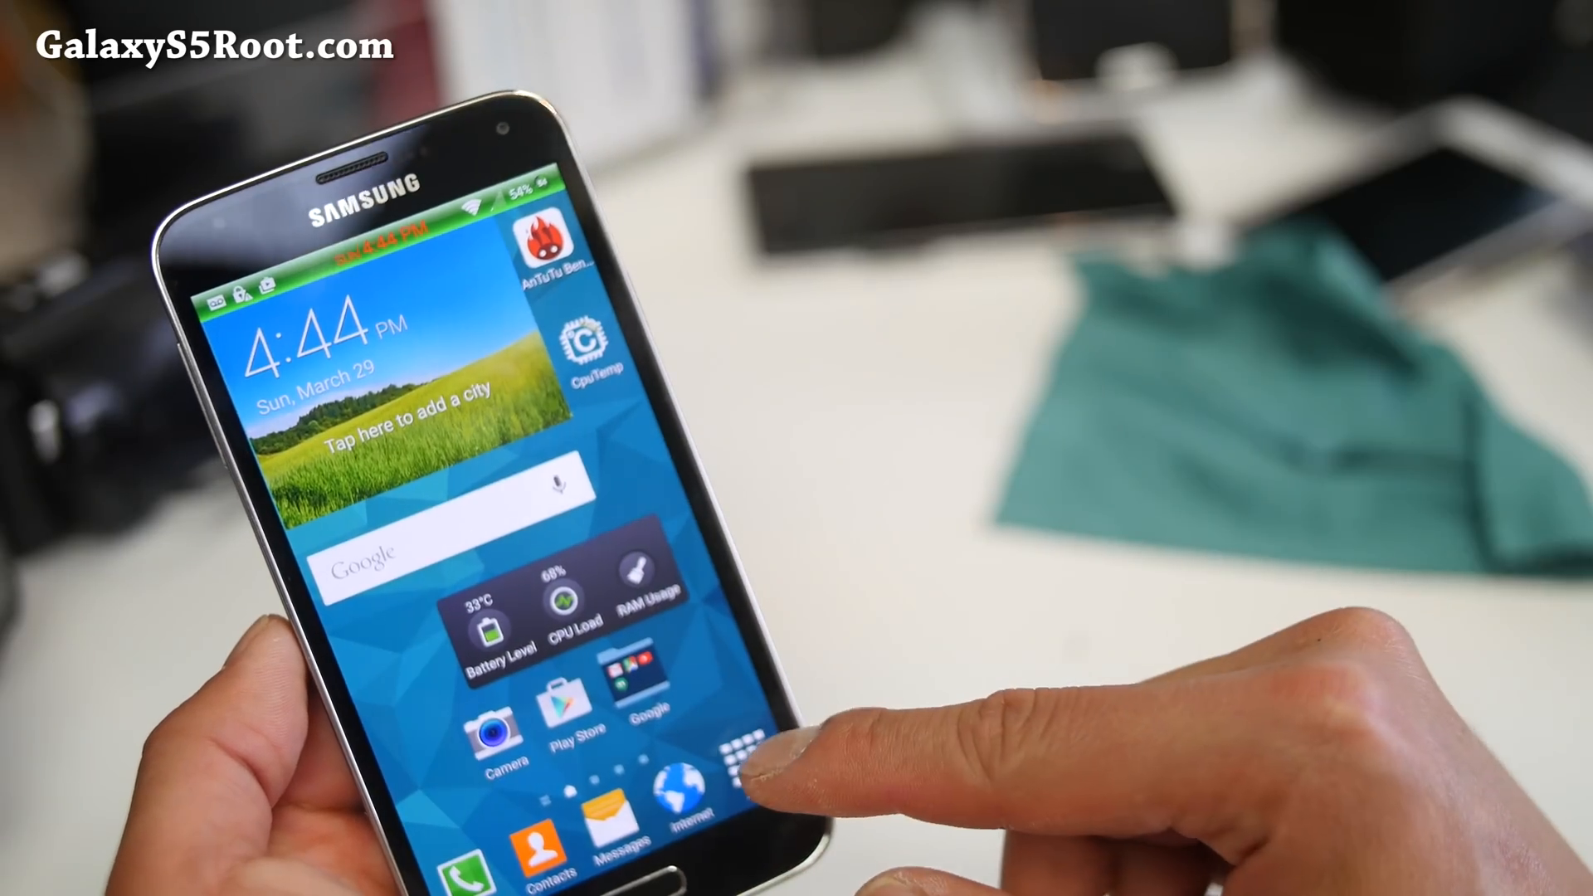
pyautogui.click(739, 753)
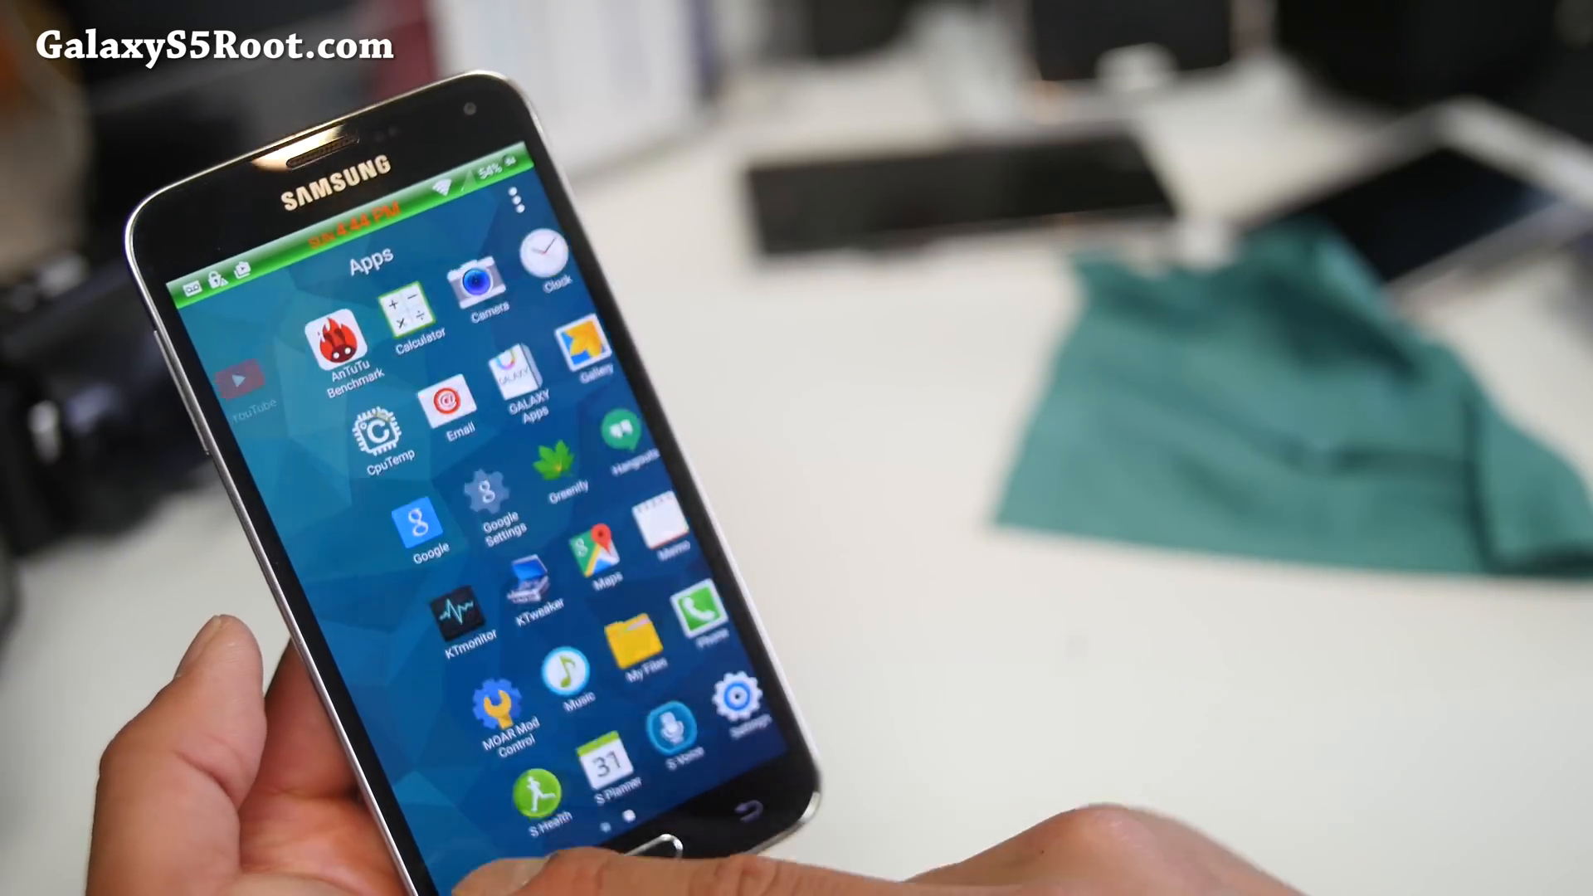